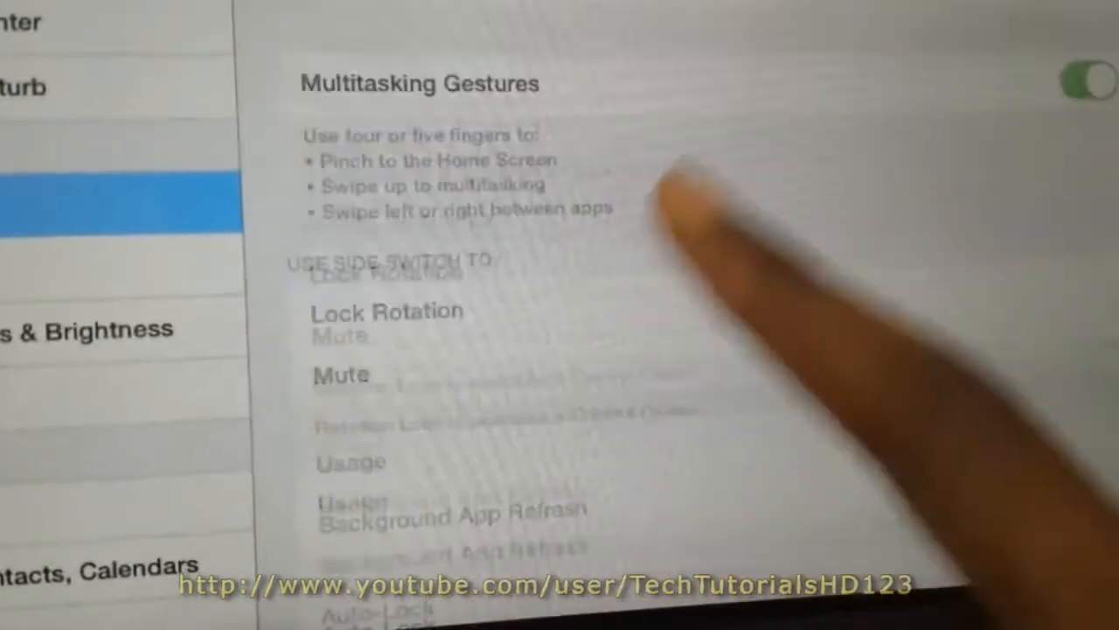
Reach the Date & Time settings with Set Automatically off and date 15 Feb 2014.
scroll(down, 3)
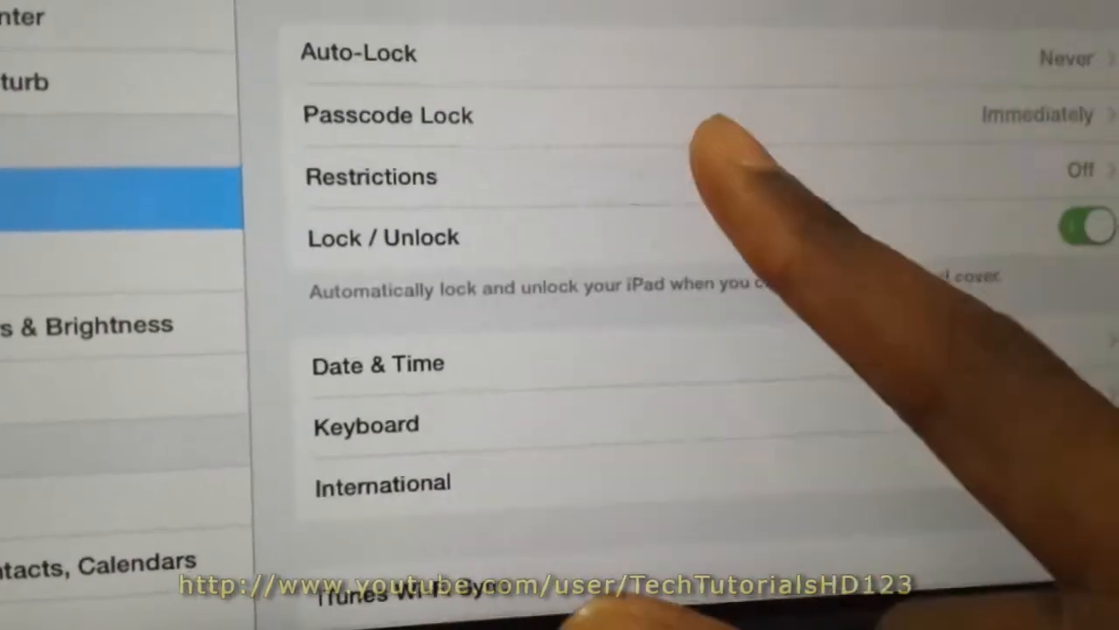
click(378, 364)
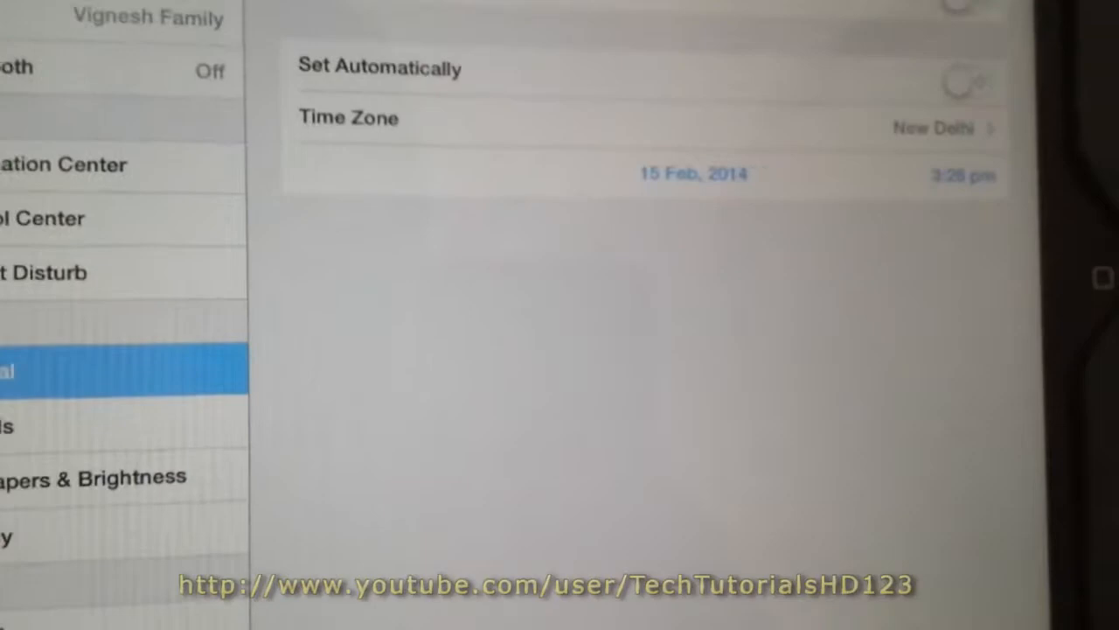
click(693, 175)
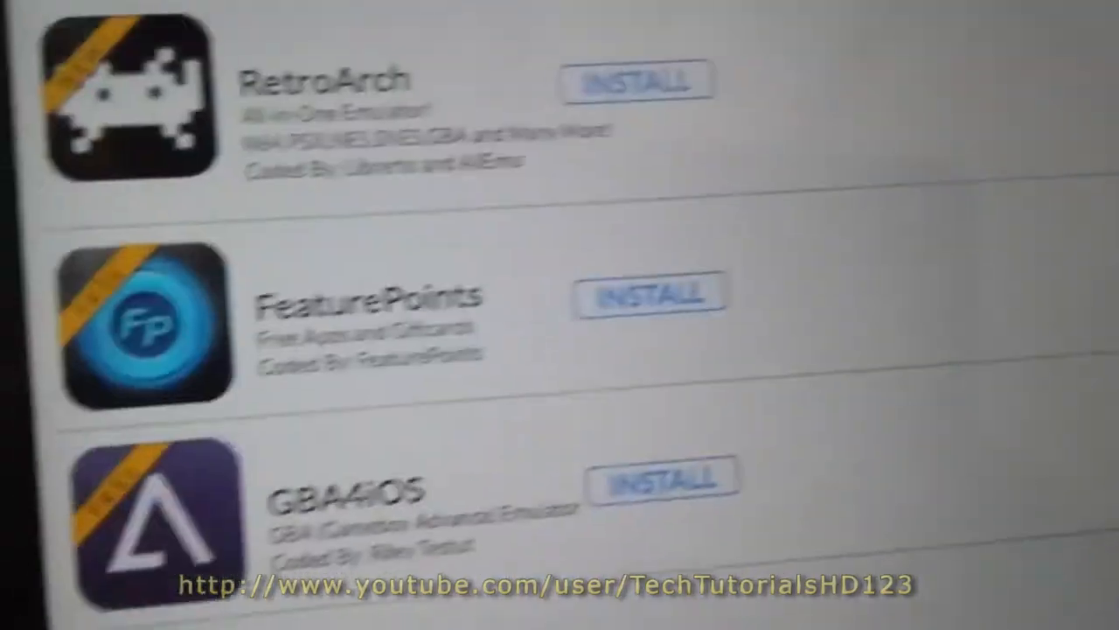
Scroll the emu4ios.net app list until the GBA4iOS entries are in view.
scroll(down, 3)
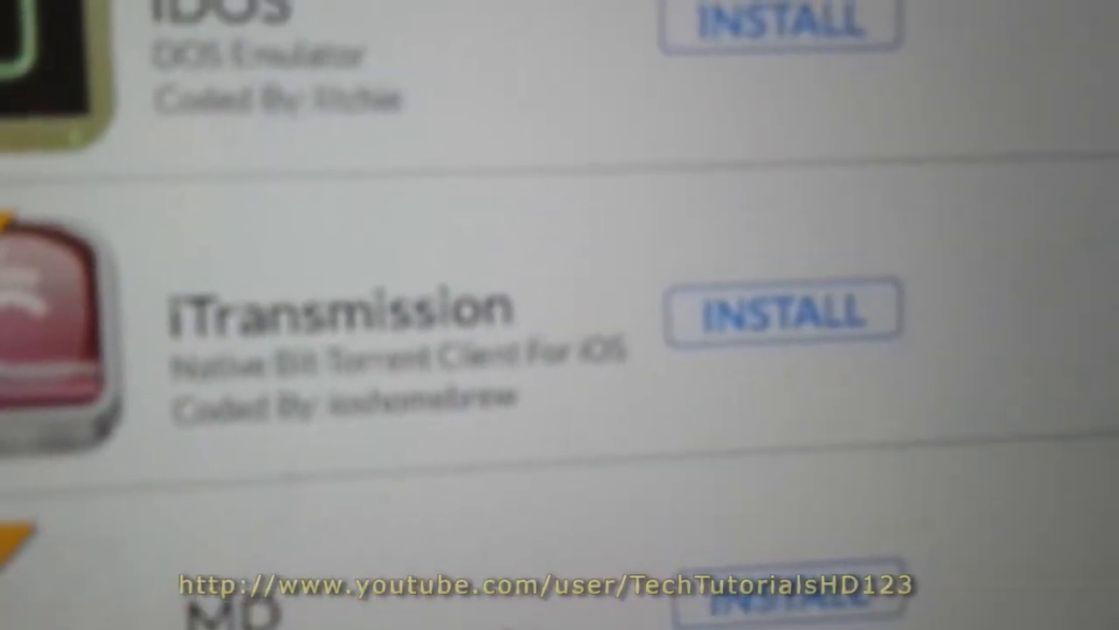
scroll(up, 3)
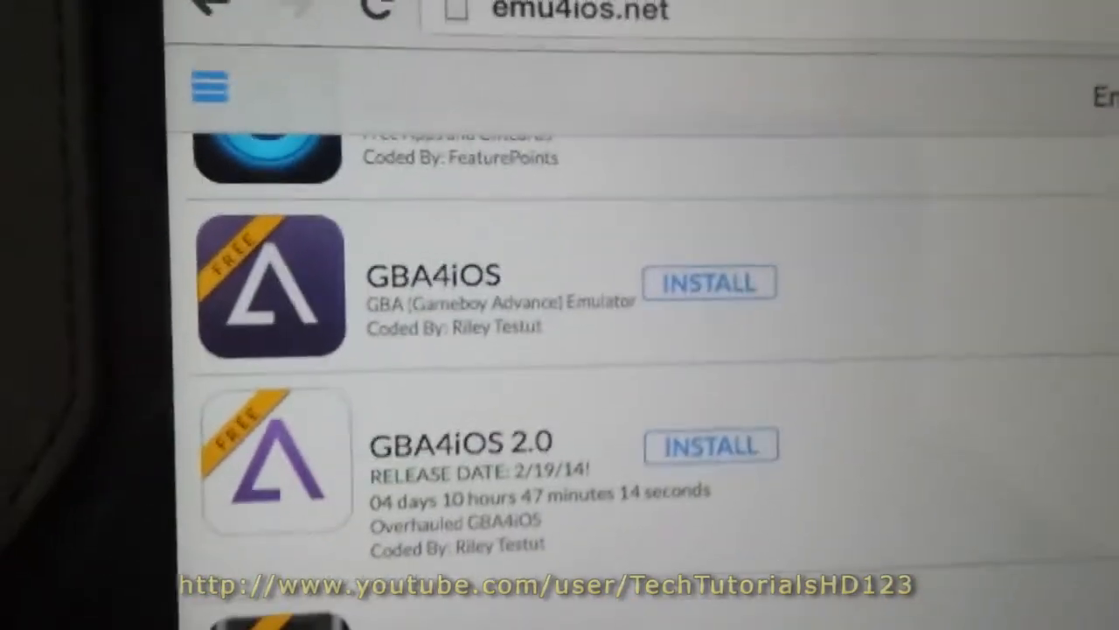
scroll(down, 3)
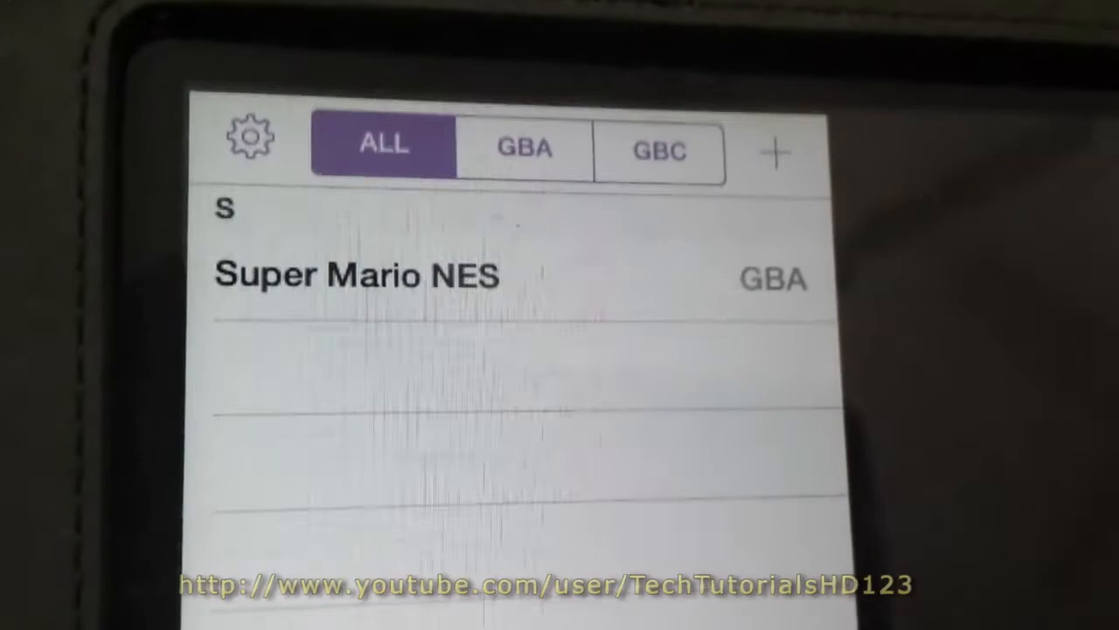
Launch Super Mario NES and choose Restart in the 'Game already in use' alert.
click(354, 274)
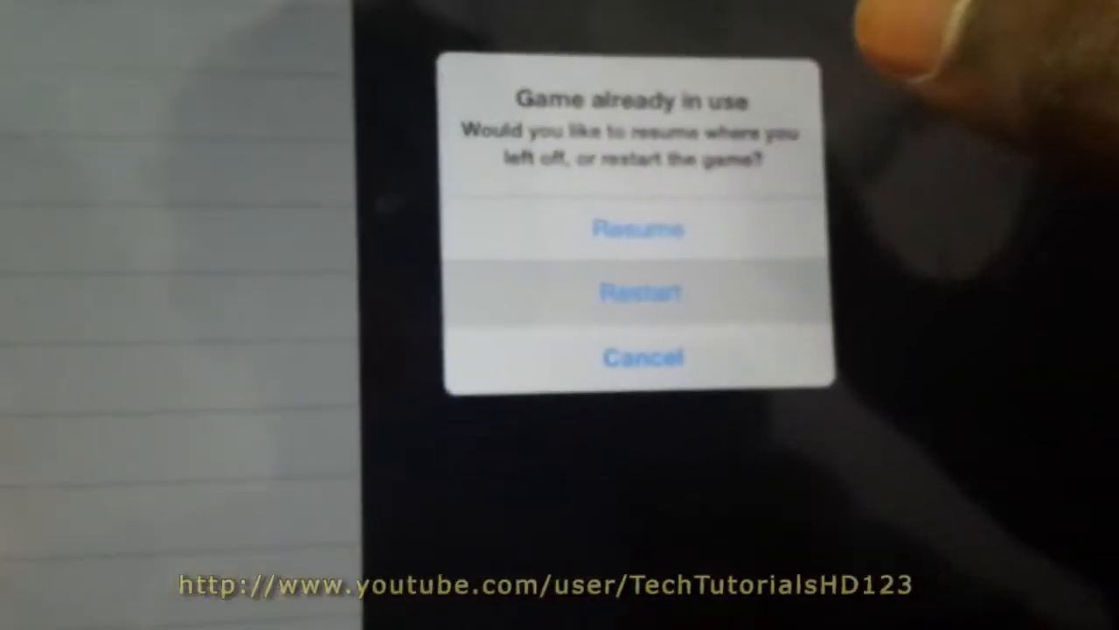
click(639, 292)
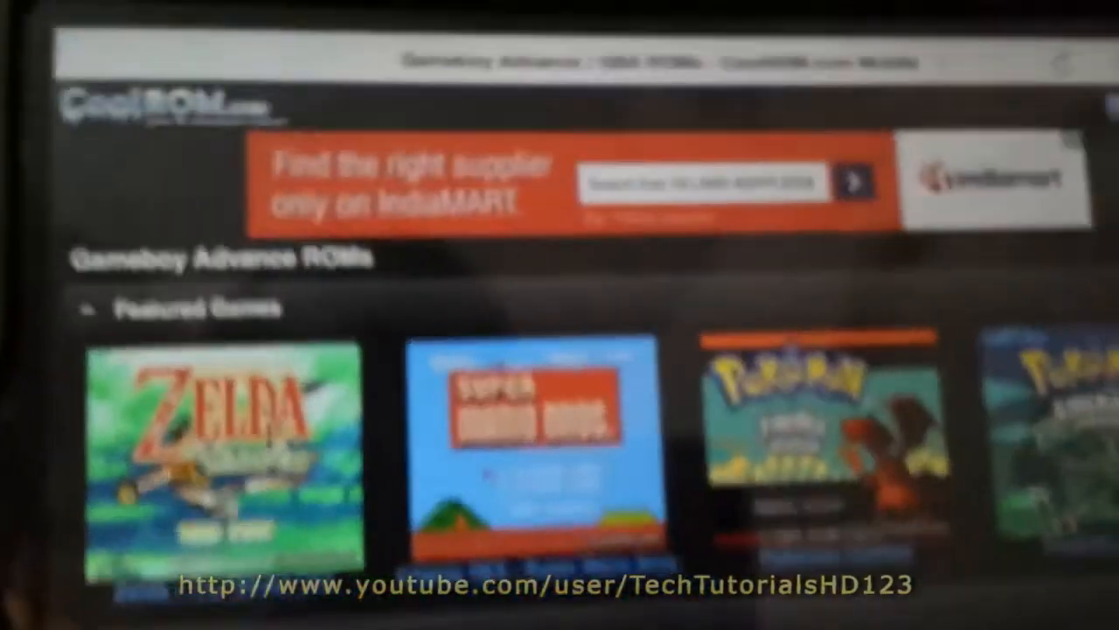
scroll(down, 3)
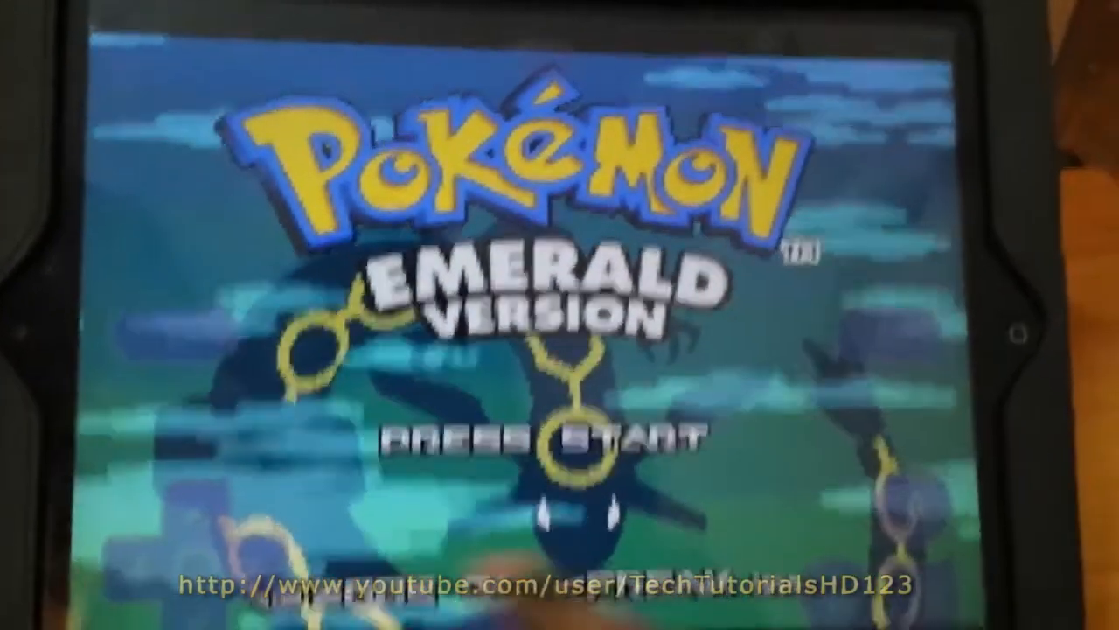
Pass the Pokémon Emerald title screen to reach the New Game / Option menu.
key(enter)
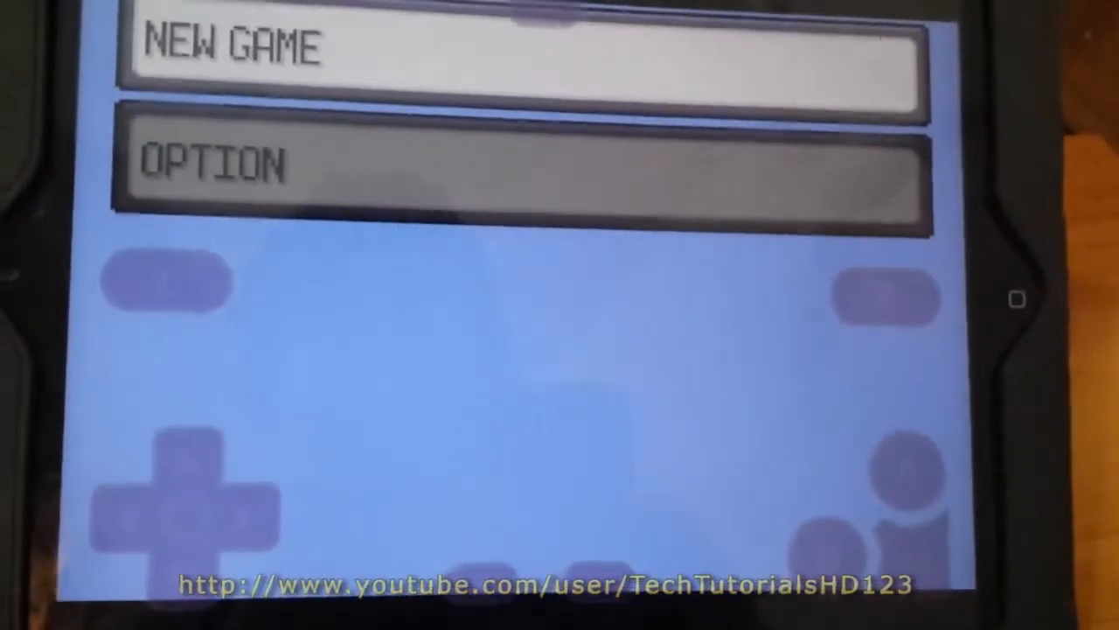